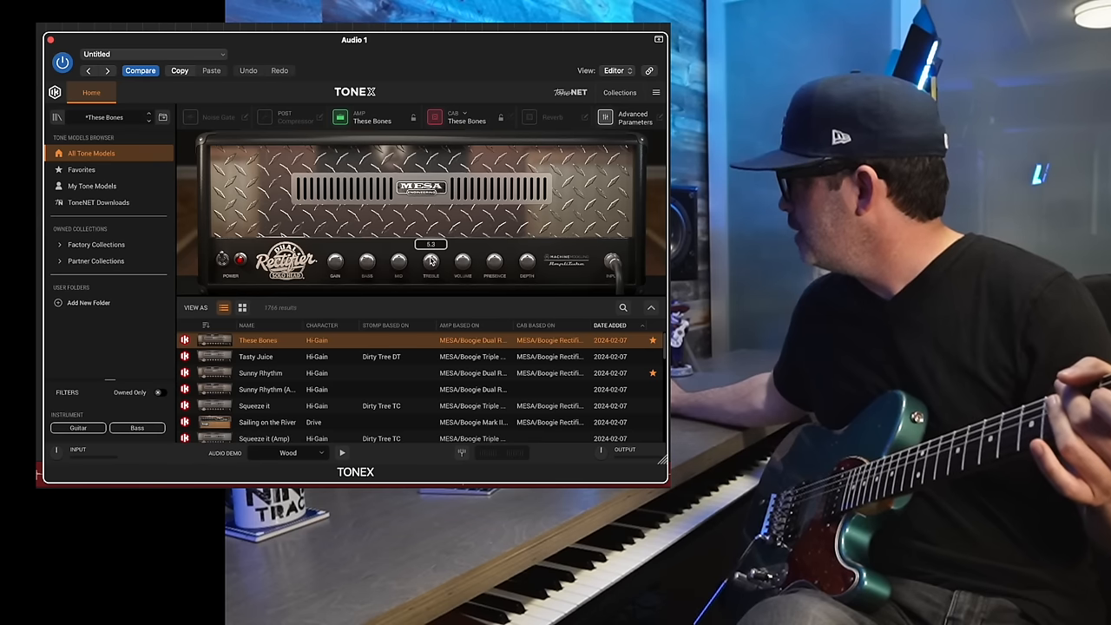
# Search 'luke' in the TONEX block and load the Luke Boogie tone model.
pyautogui.moveTo(399, 261); pyautogui.dragTo(399, 269)
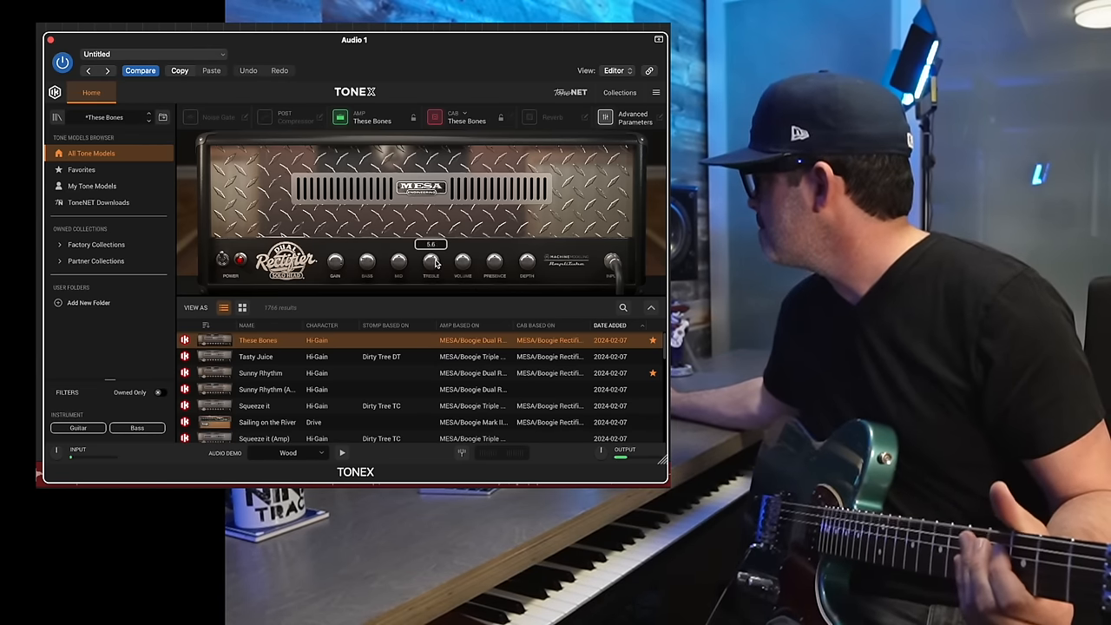
pyautogui.moveTo(335, 262); pyautogui.dragTo(335, 257)
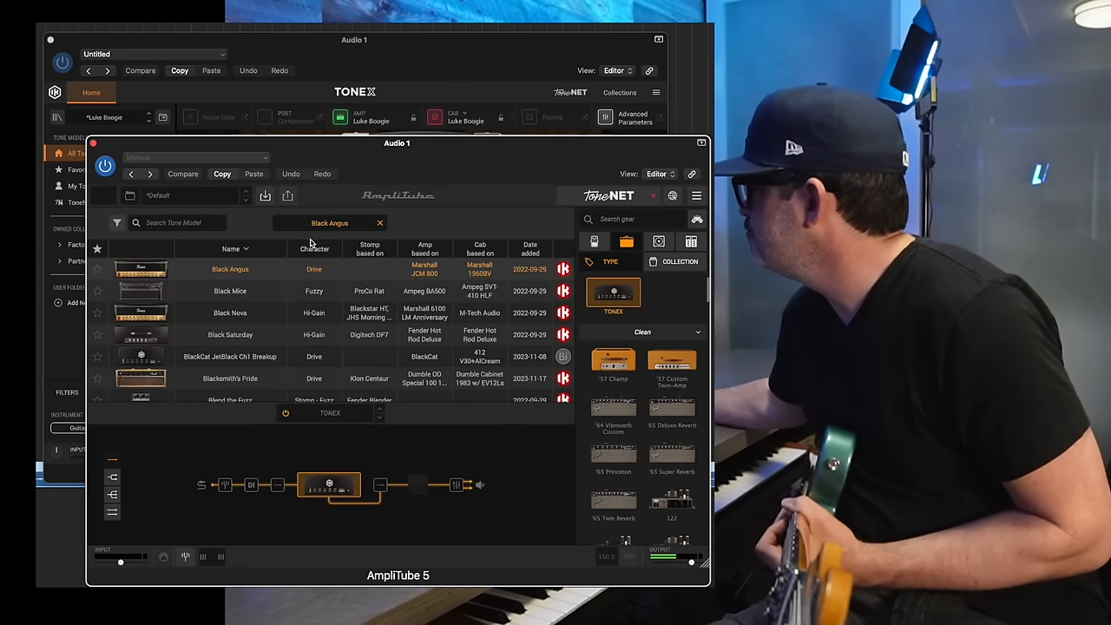
pyautogui.click(174, 223)
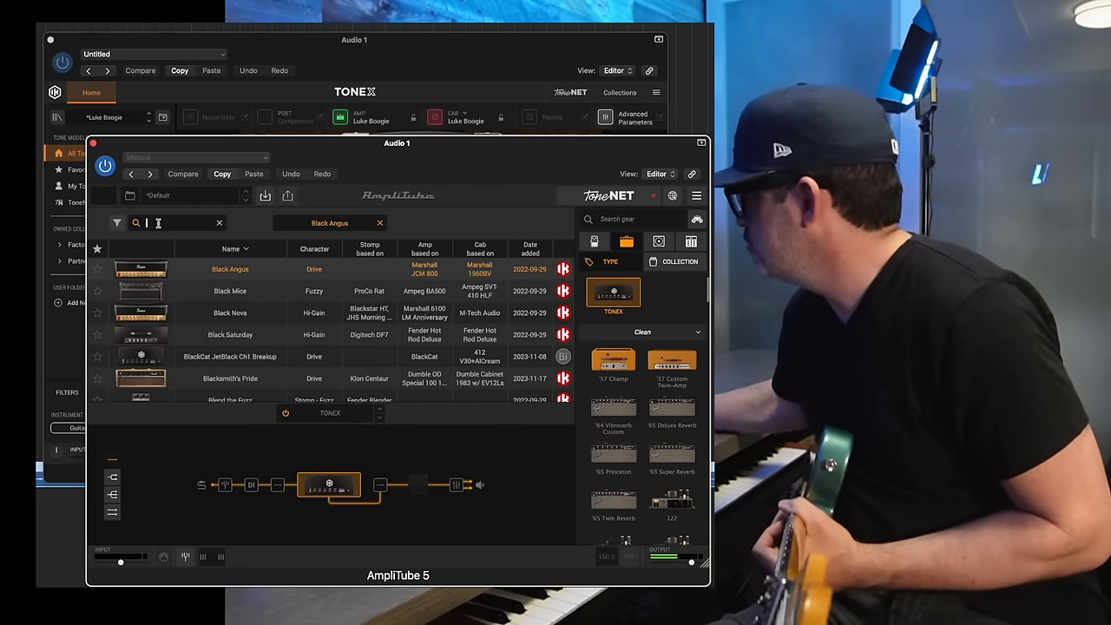
pyautogui.write('luke')
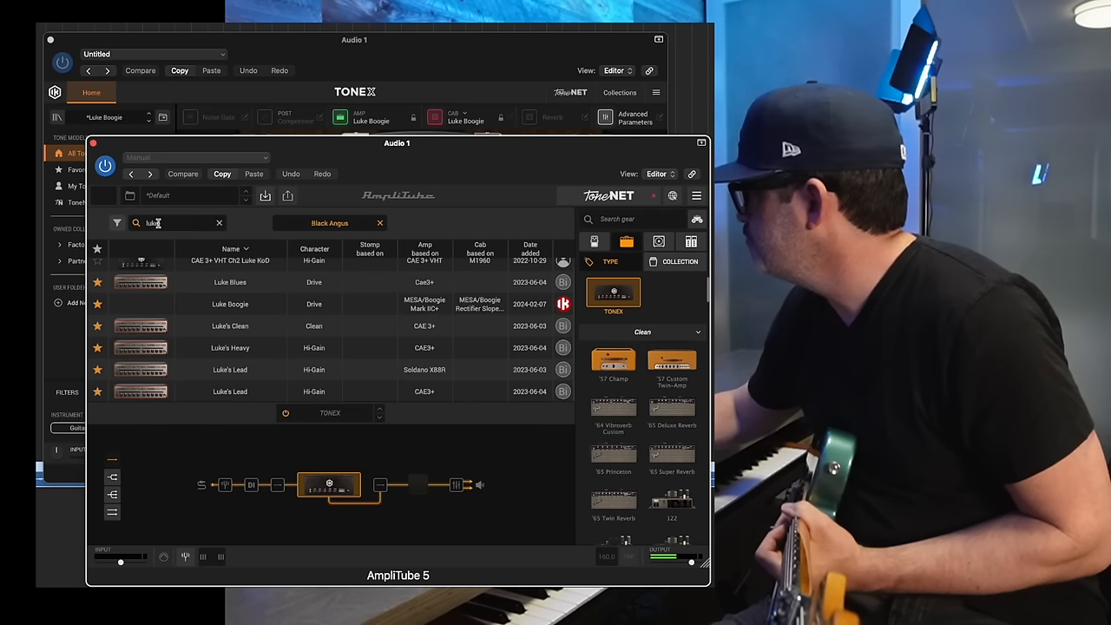
pyautogui.click(229, 304)
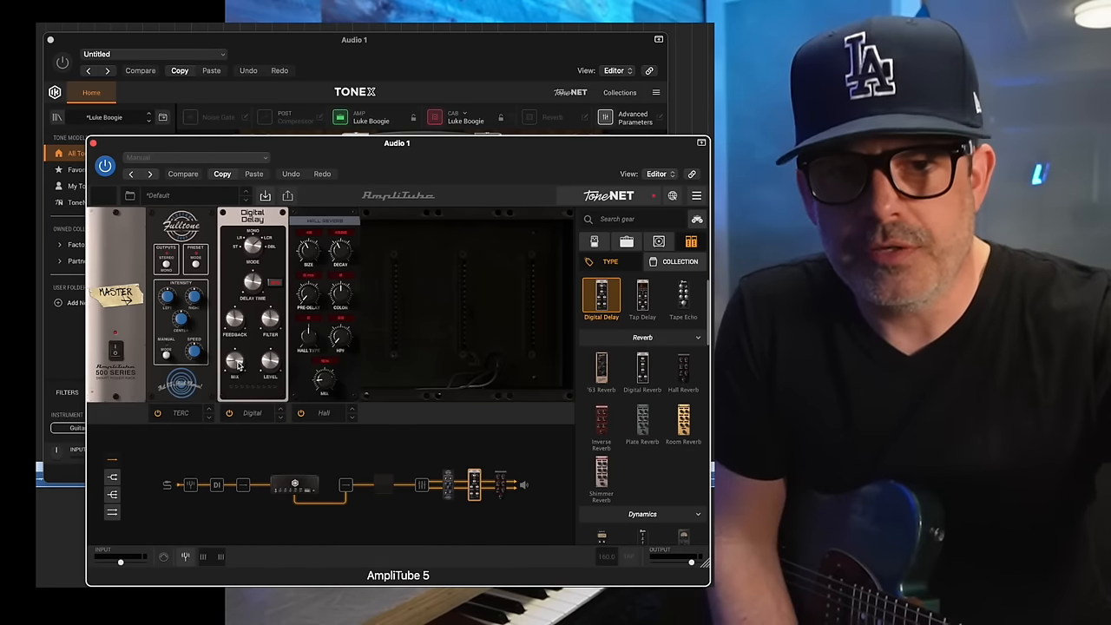
# Return to the chain view and select the Booster pedal.
pyautogui.click(322, 485)
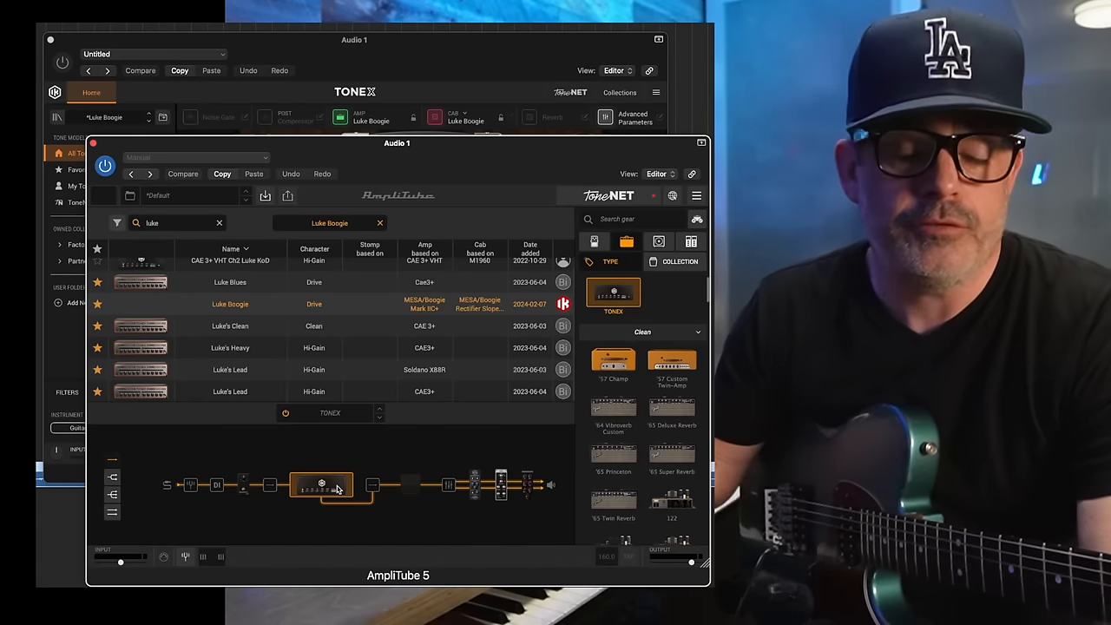
pyautogui.click(243, 484)
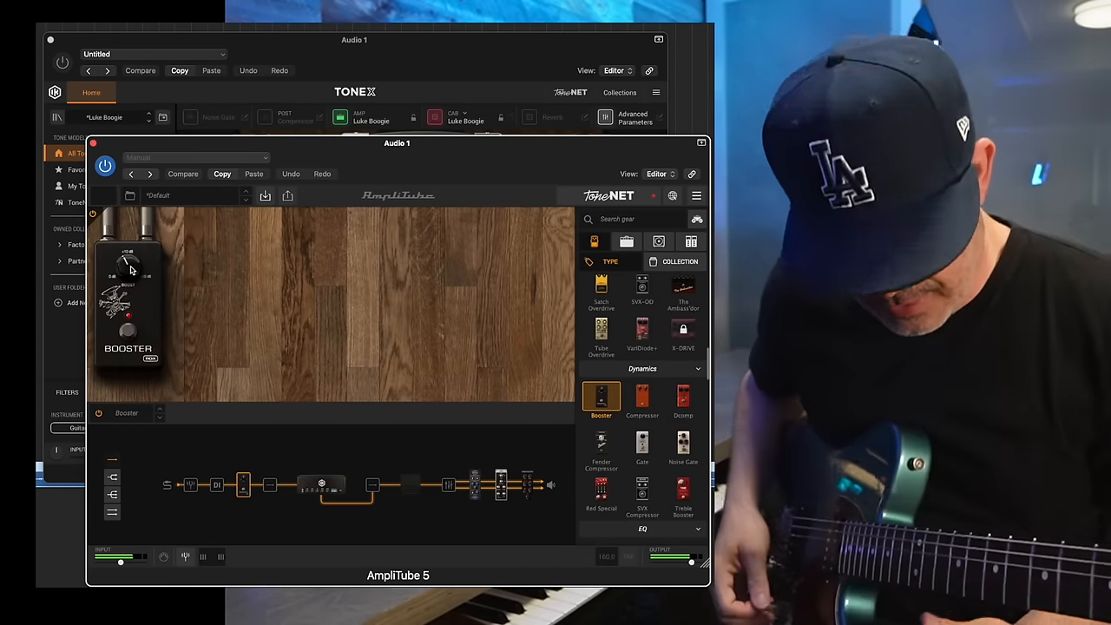
pyautogui.click(321, 484)
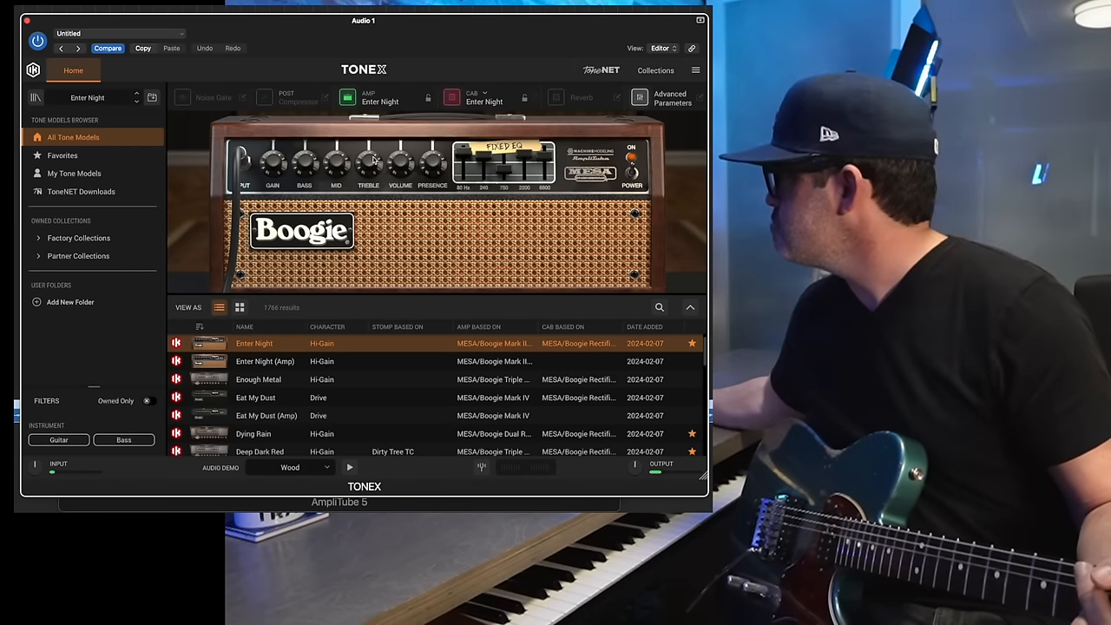
# Load the Enter Night preset on the MESA/Boogie amp and audition it.
pyautogui.moveTo(368, 160); pyautogui.dragTo(368, 148)
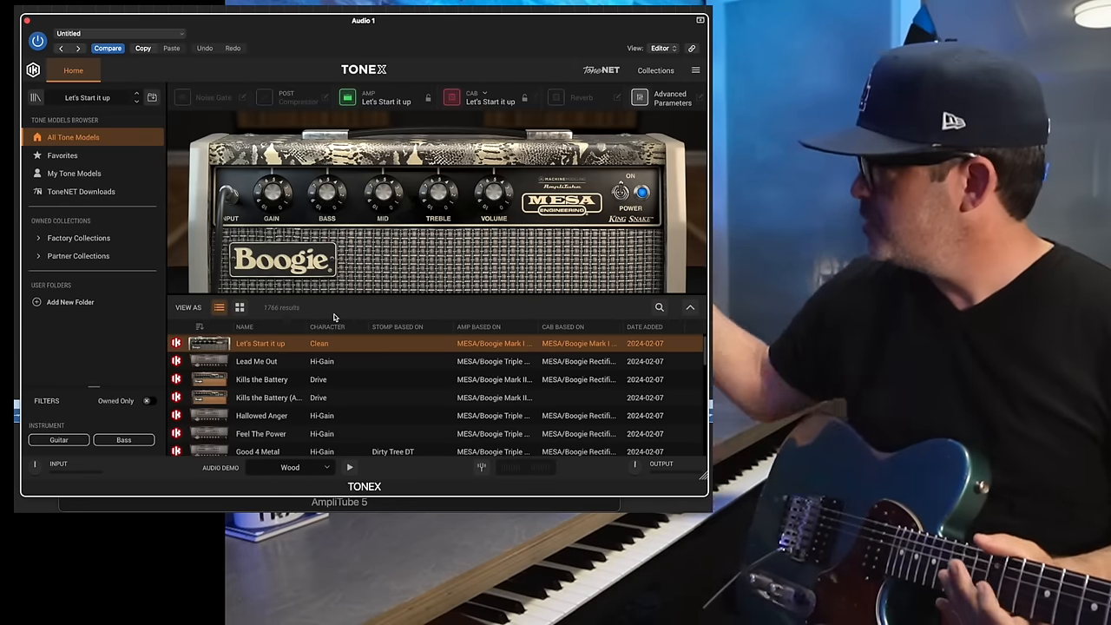
# Set the cabinet source to VIR with the 412 T1 cabinet and confirm.
pyautogui.click(486, 94)
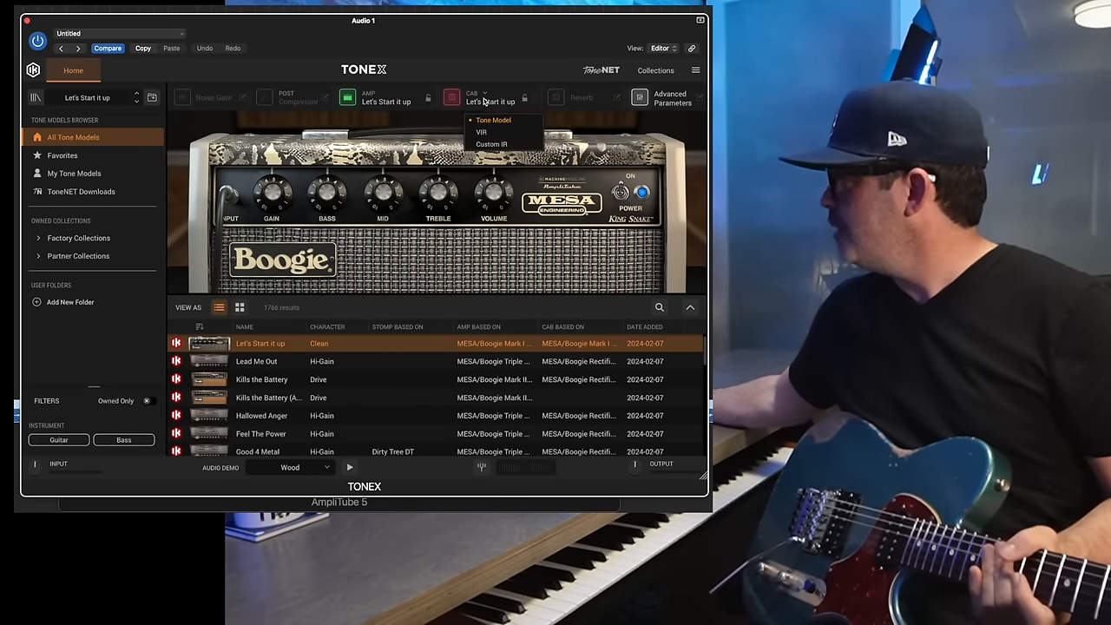
pyautogui.click(481, 132)
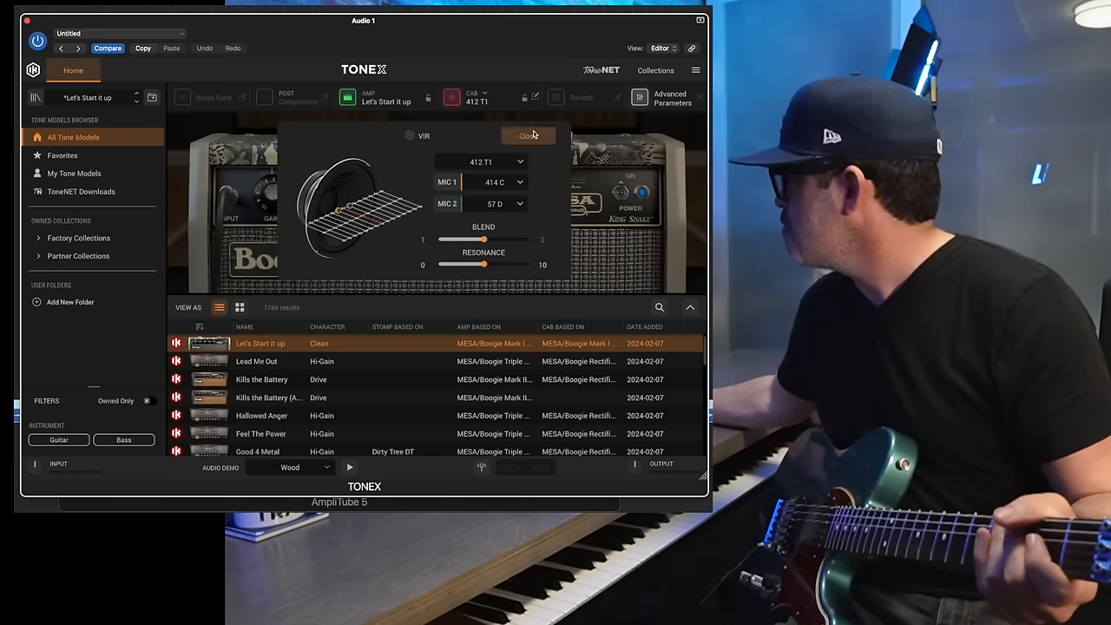
pyautogui.click(528, 135)
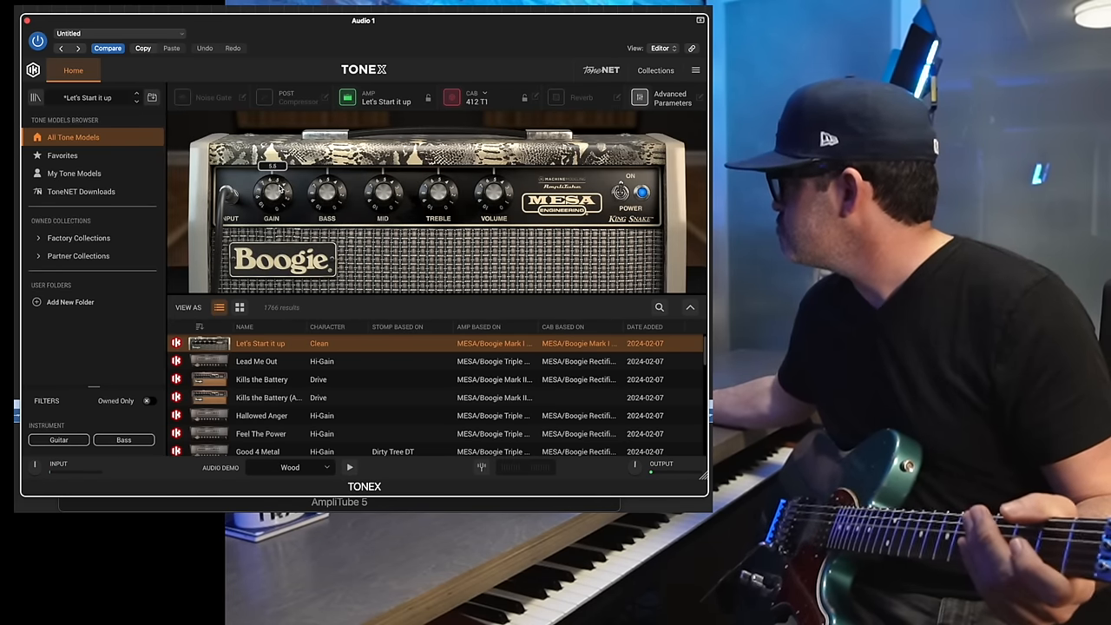